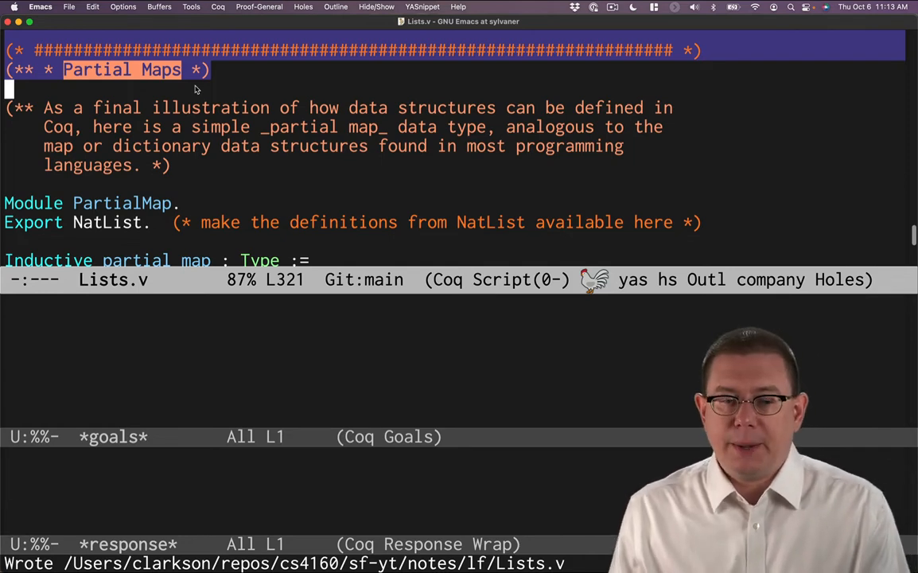
{"action": "mouse_move", "coordinate": [203, 183]}
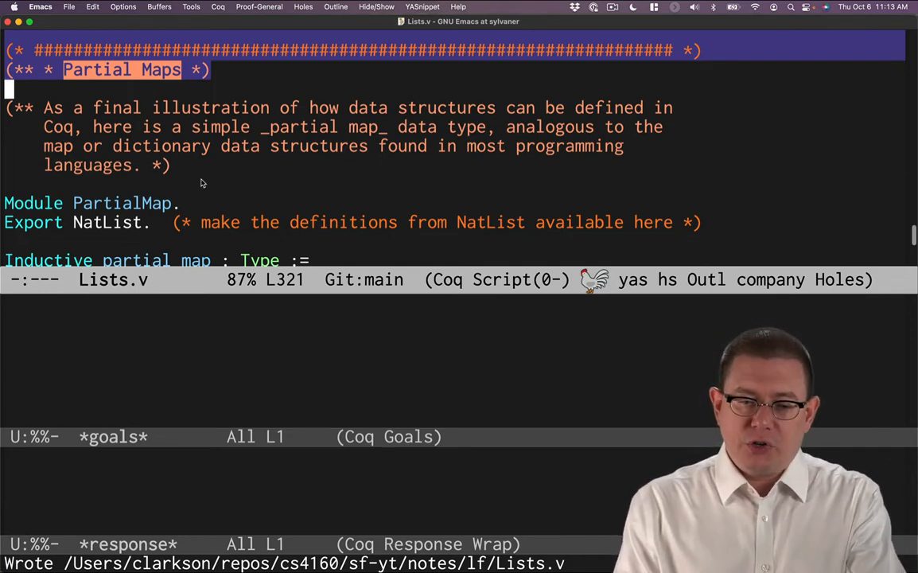
- Process the PartialMap module, the NatList export and the partial_map inductive definition
{"action": "scroll", "scroll_direction": "down", "scroll_amount": 3}
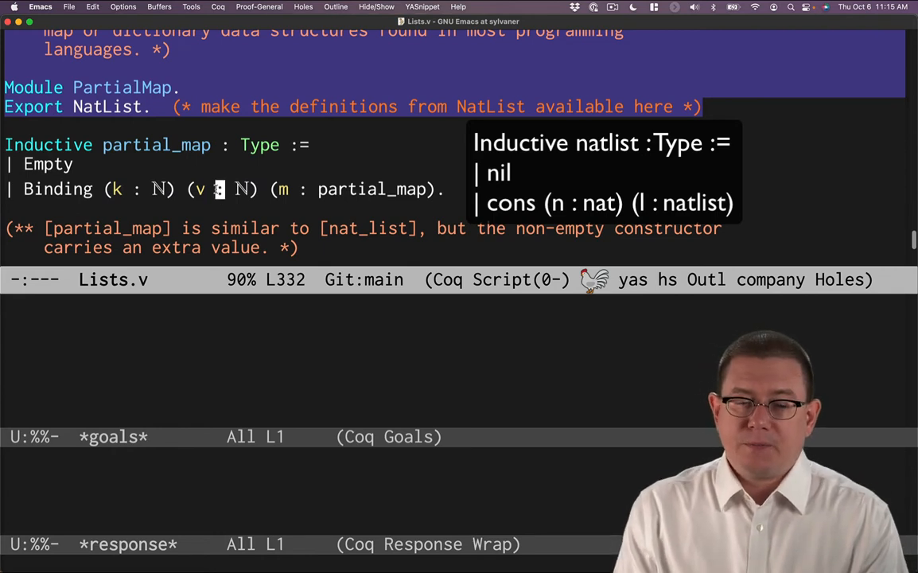
{"action": "scroll", "scroll_direction": "down", "scroll_amount": 3}
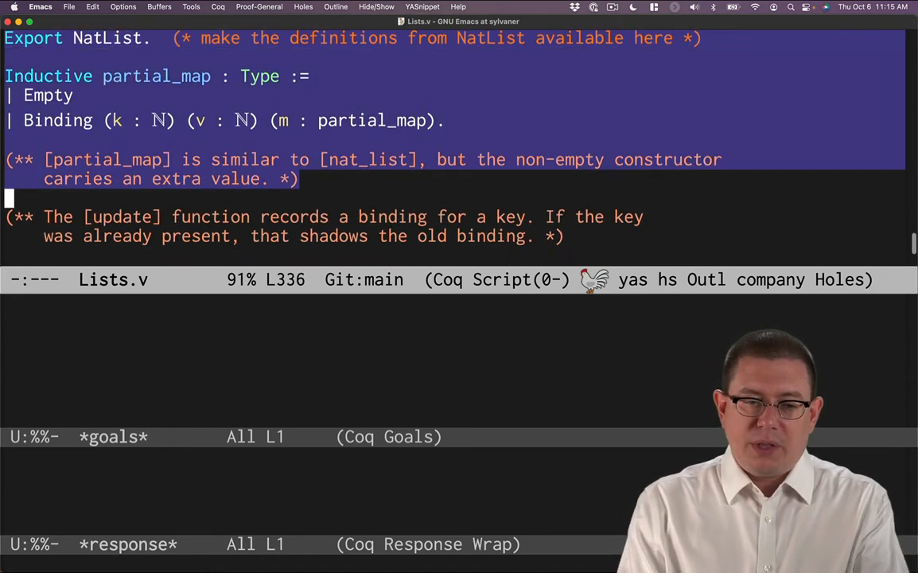
- Have Coq accept the update definition that binds key k to value v
{"action": "scroll", "scroll_direction": "down", "scroll_amount": 3}
{"action": "type", "text": "Binding k v m."}
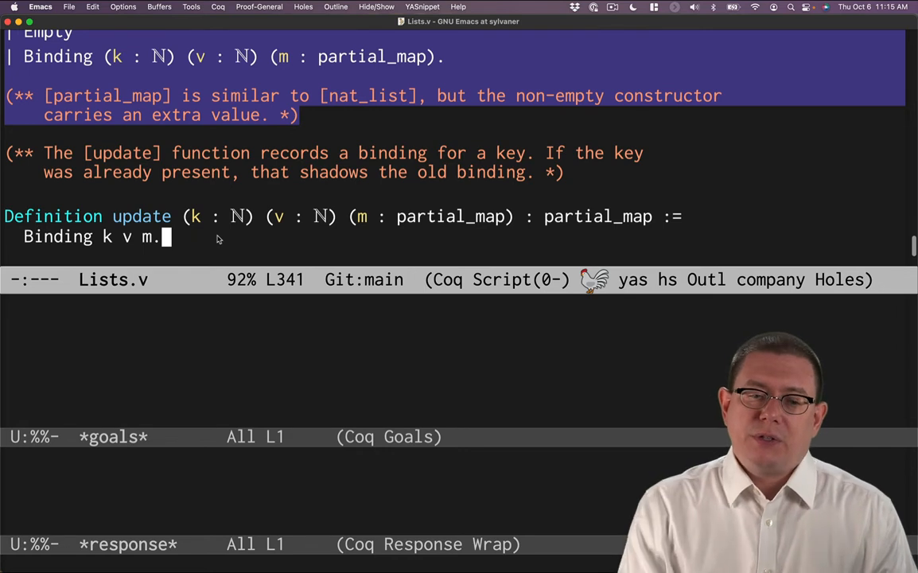
{"action": "left_click", "coordinate": [288, 216]}
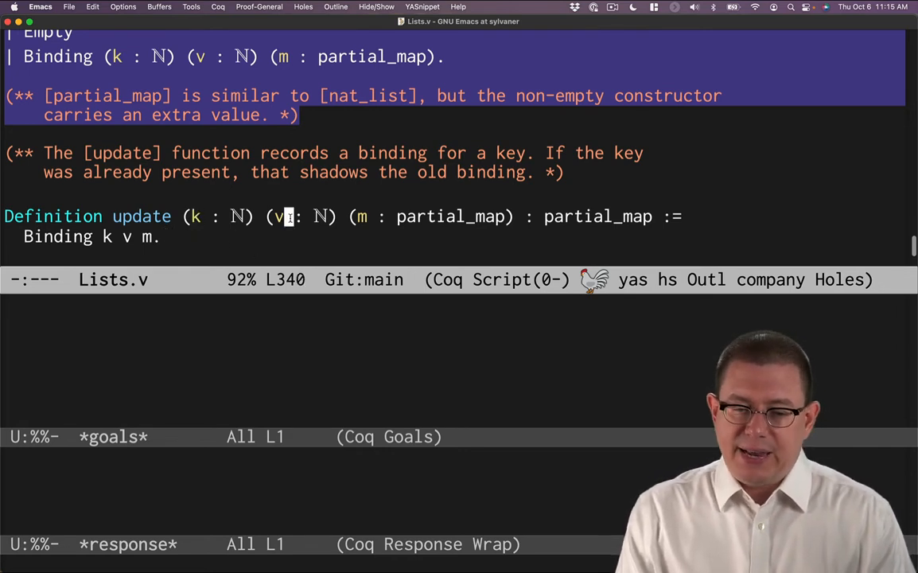
{"action": "mouse_move", "coordinate": [368, 217]}
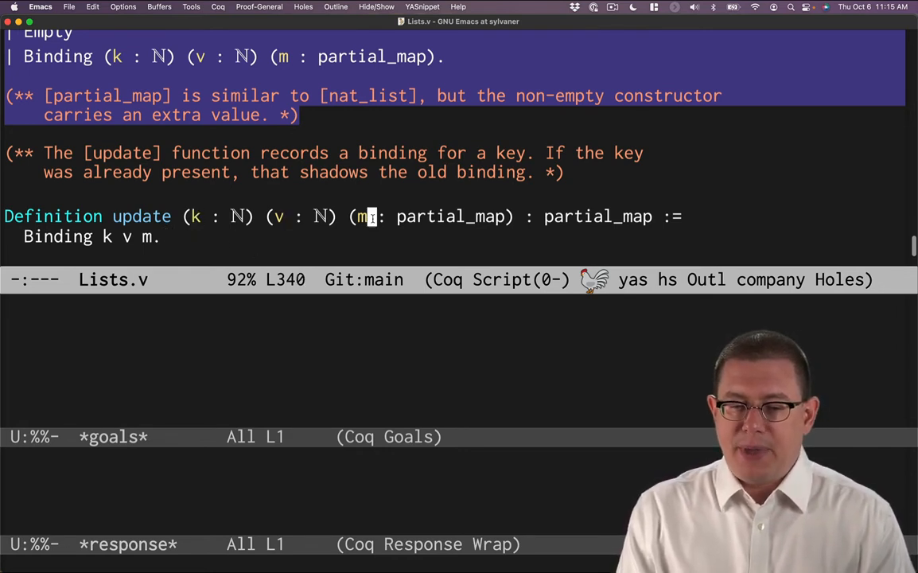
{"action": "key", "text": "down"}
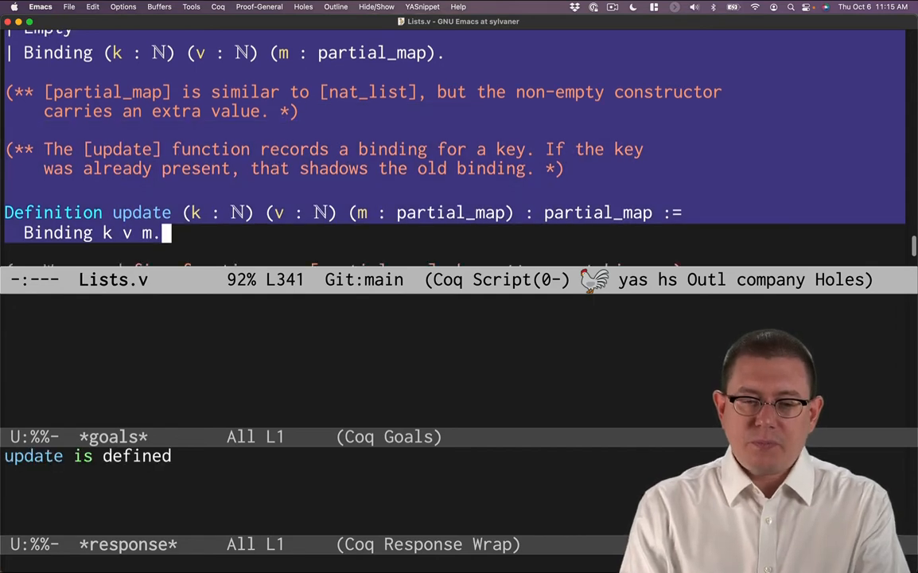
{"action": "scroll", "scroll_direction": "down", "scroll_amount": 3}
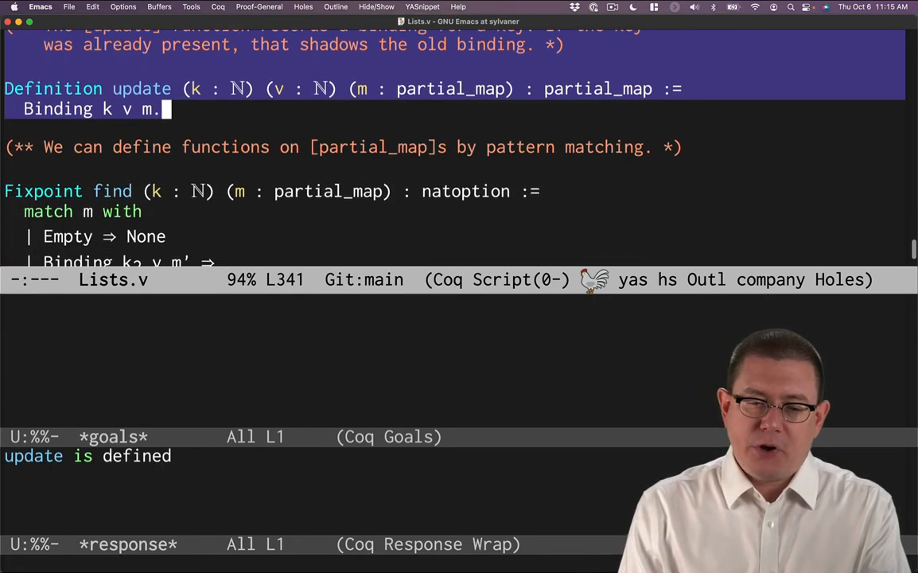
- Walk through find's natoption signature, Empty and Binding cases, then process the definition
{"action": "scroll", "scroll_direction": "down", "scroll_amount": 3}
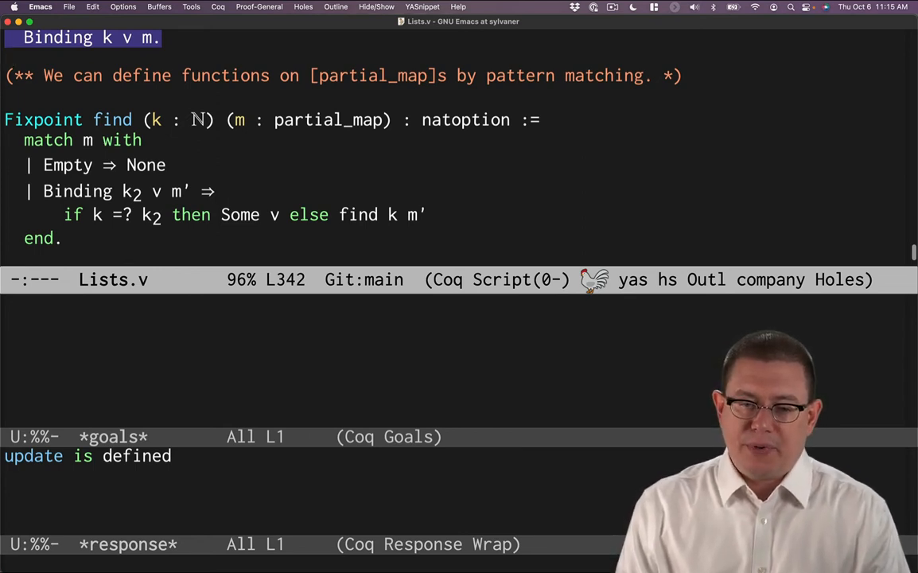
{"action": "left_click", "coordinate": [425, 120]}
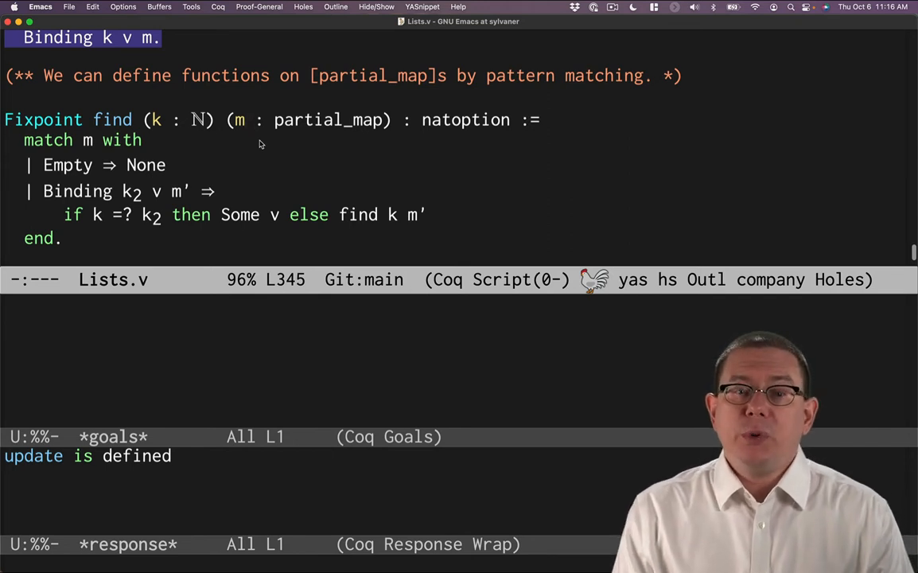
{"action": "left_click", "coordinate": [525, 119]}
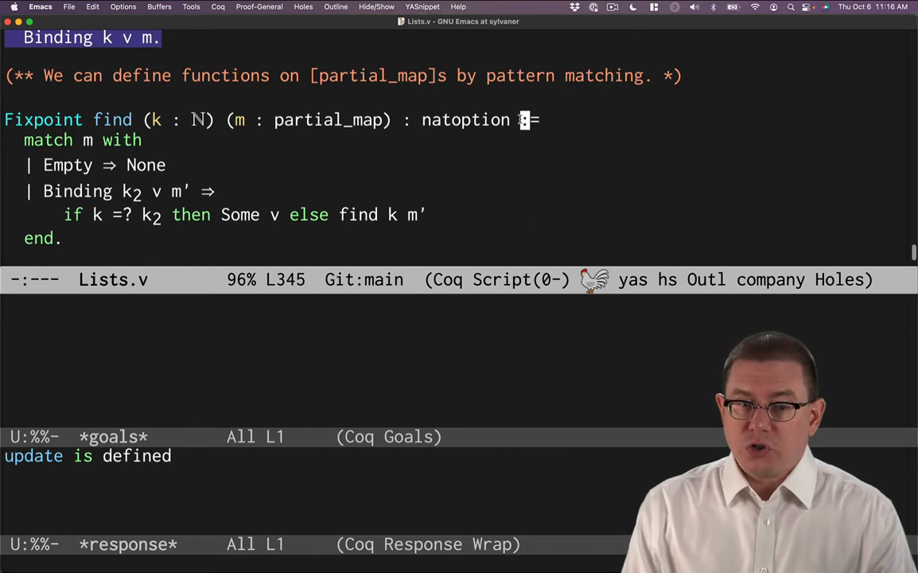
{"action": "left_click", "coordinate": [140, 119]}
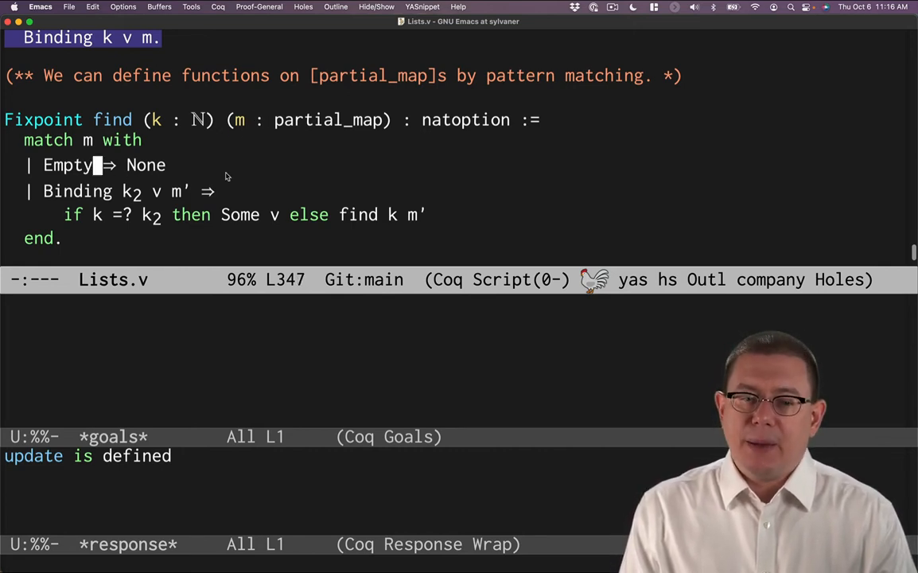
{"action": "left_click", "coordinate": [170, 165]}
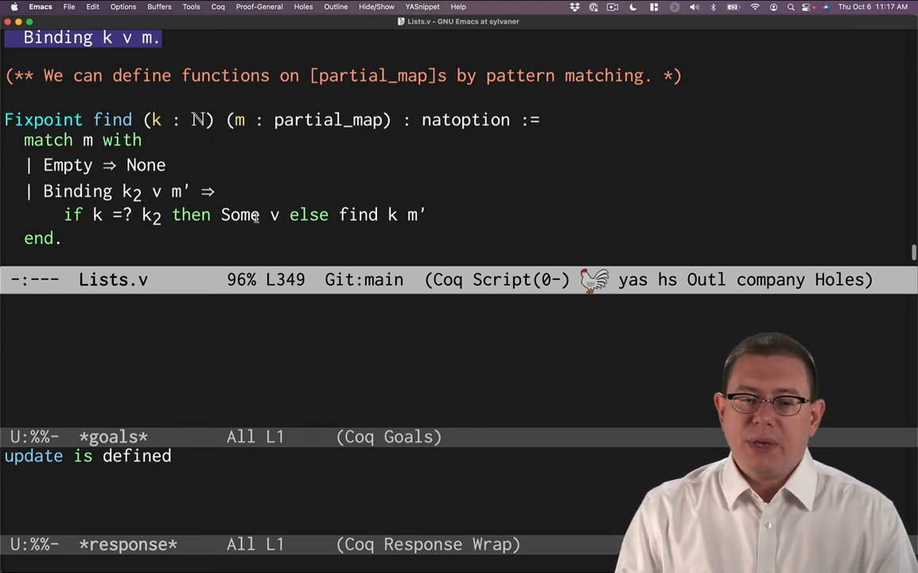
{"action": "mouse_move", "coordinate": [273, 228]}
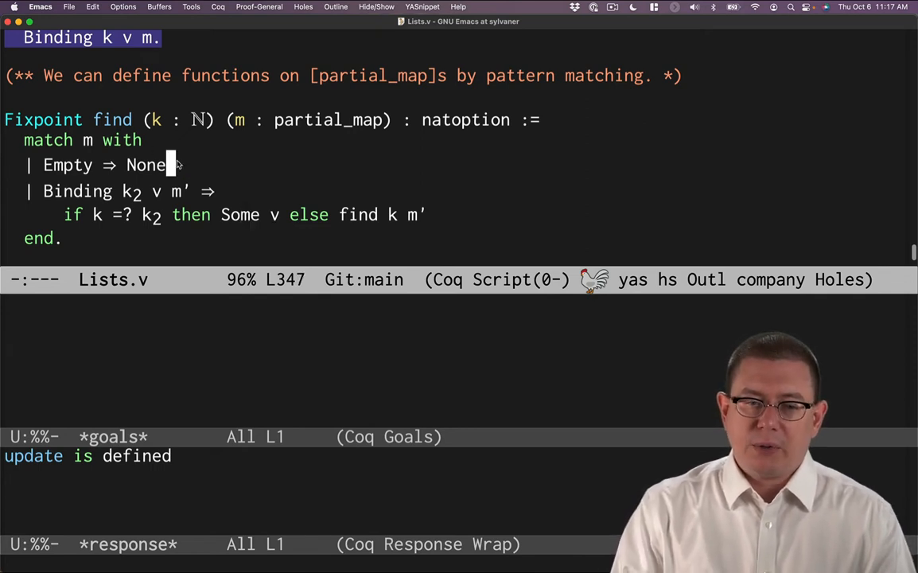
{"action": "left_click", "coordinate": [432, 214]}
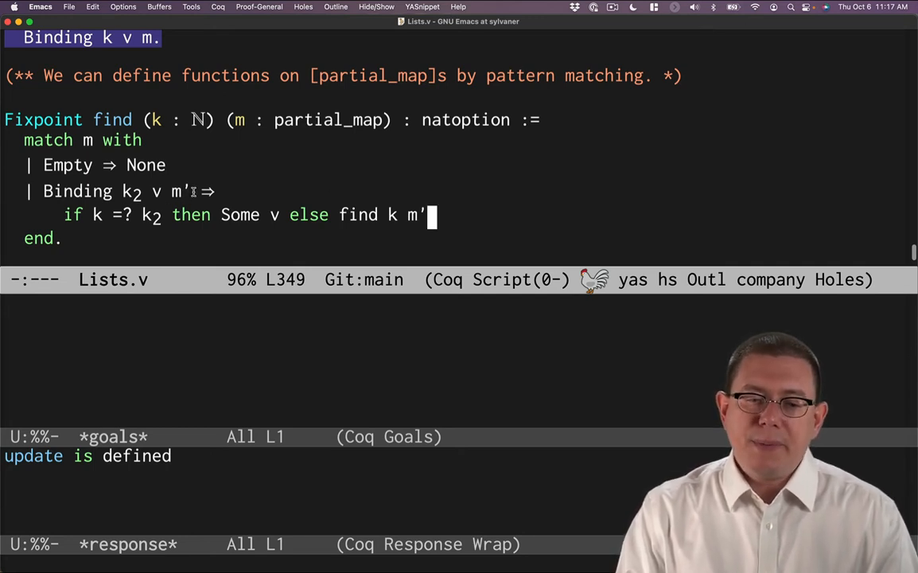
{"action": "key", "text": "up"}
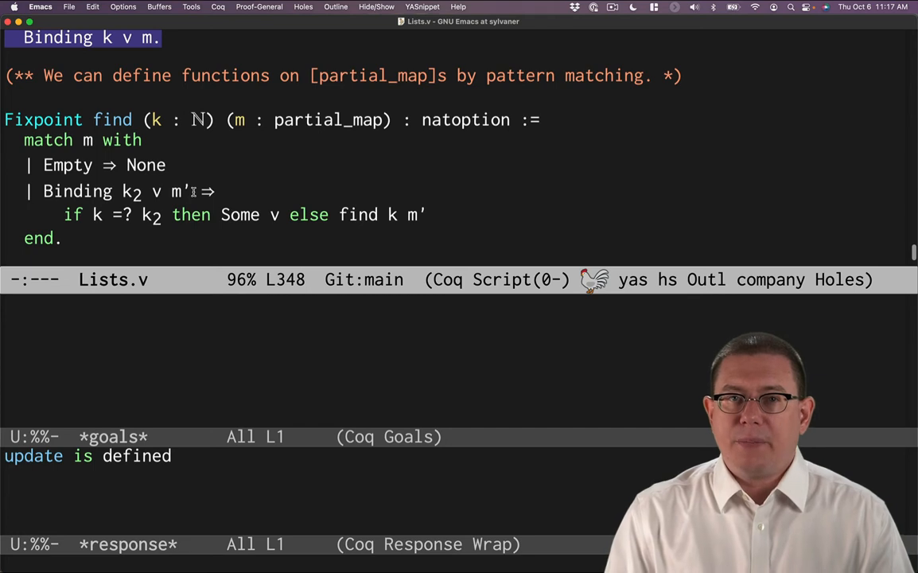
{"action": "mouse_move", "coordinate": [443, 215]}
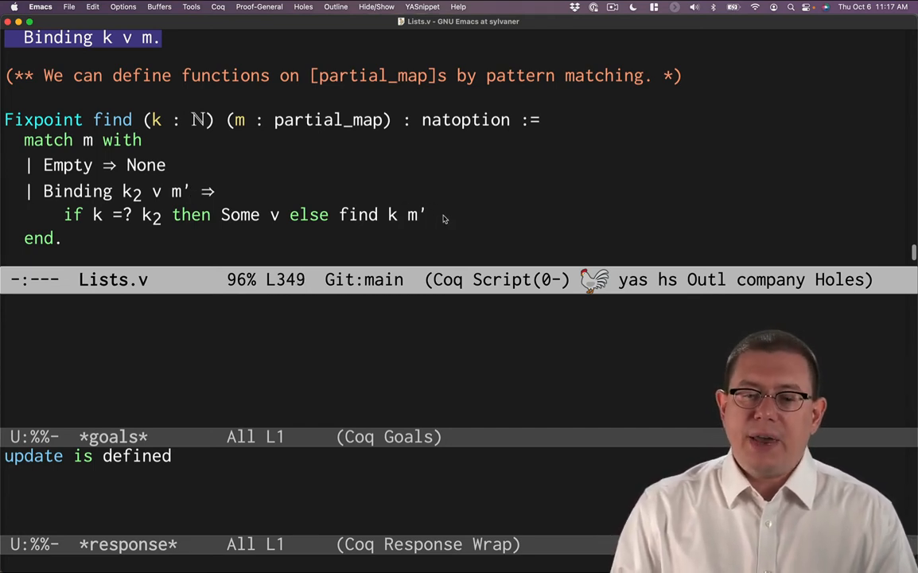
{"action": "mouse_move", "coordinate": [167, 252]}
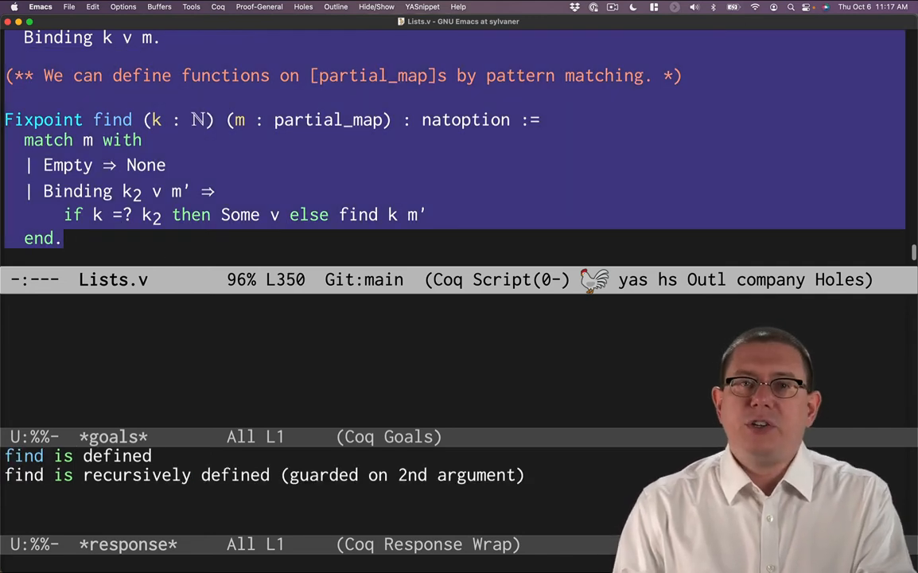
{"action": "scroll", "scroll_direction": "down", "scroll_amount": 3}
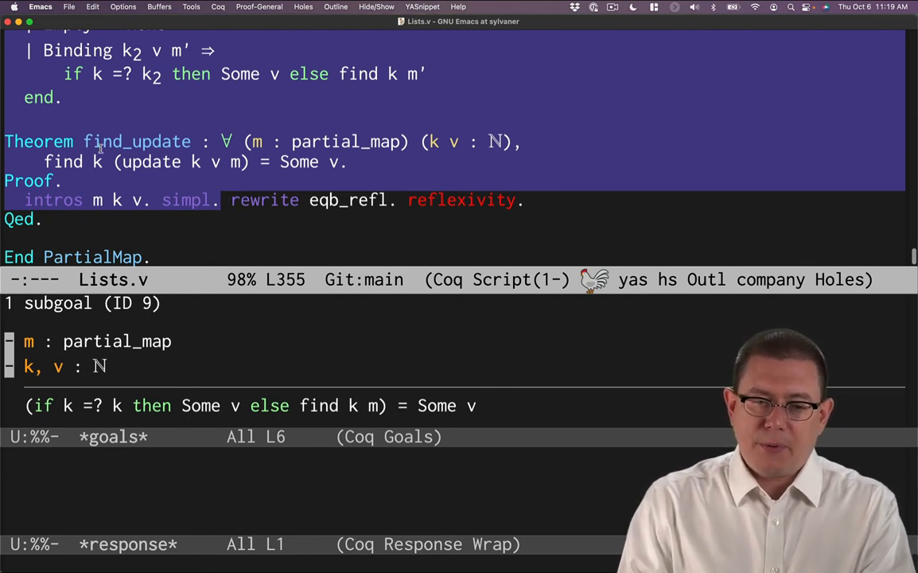
{"action": "mouse_move", "coordinate": [382, 95]}
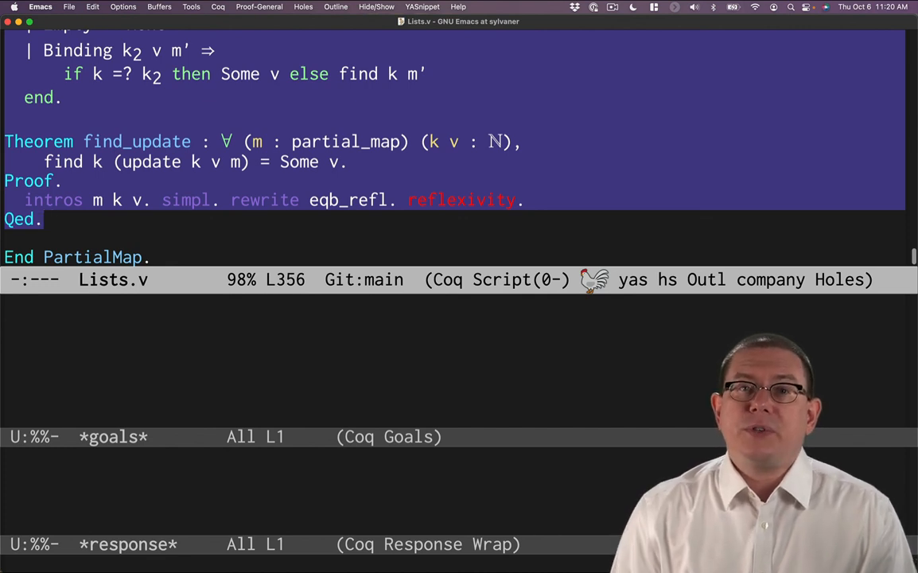
- Move point after Qed once rewrite eqb_refl and reflexivity close find_update
{"action": "left_click", "coordinate": [47, 219]}
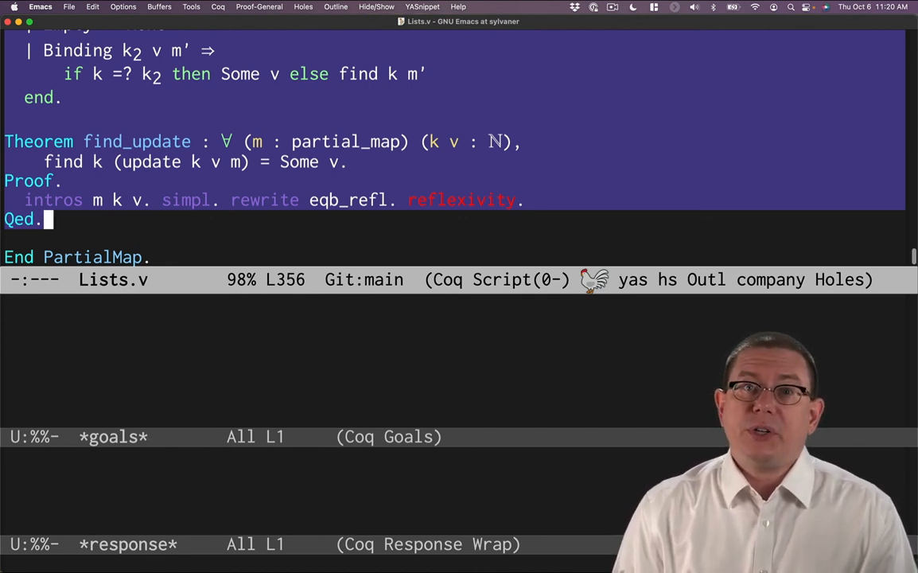